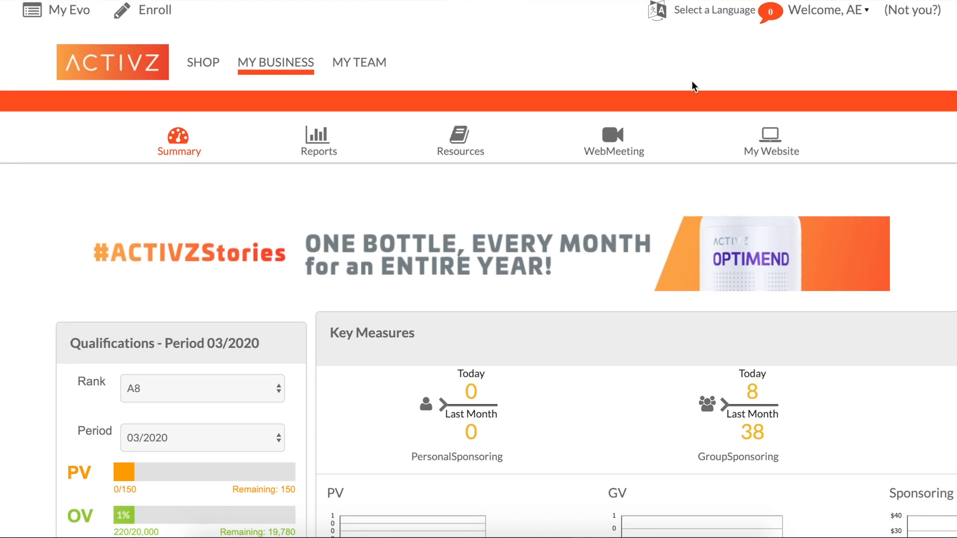
Go to My Account from the Welcome, AE menu and scroll to the Profile Picture section
{"action": "left_click", "coordinate": [827, 10]}
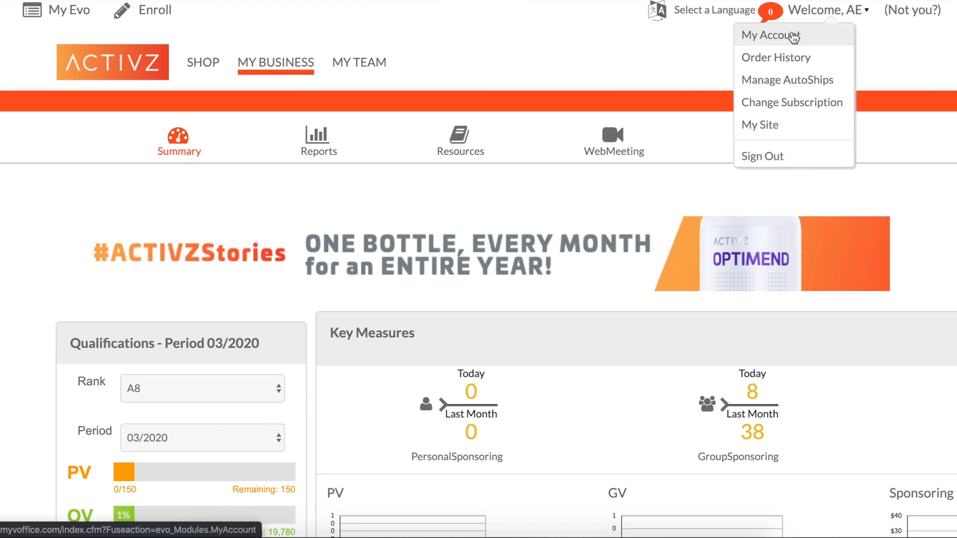
{"action": "left_click", "coordinate": [770, 35]}
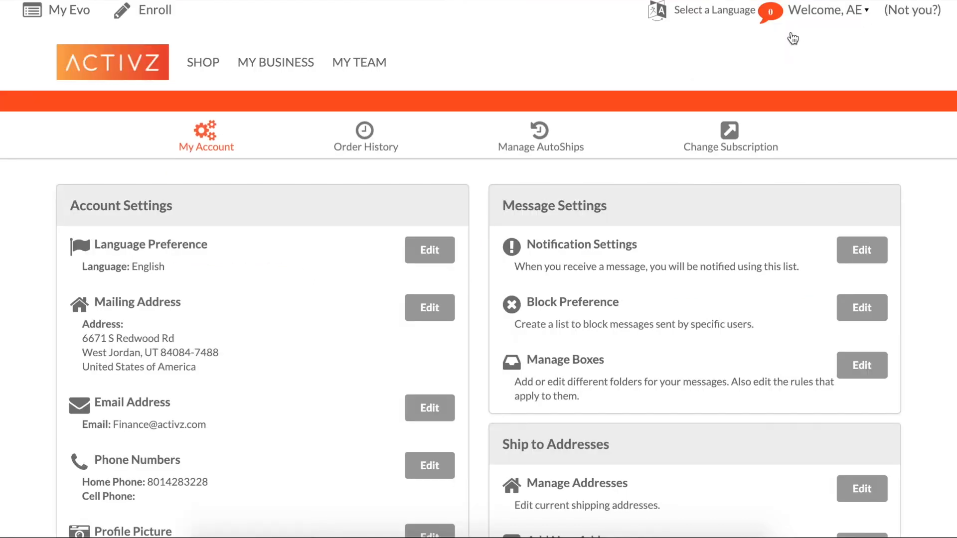
{"action": "scroll", "scroll_direction": "down", "scroll_amount": 3}
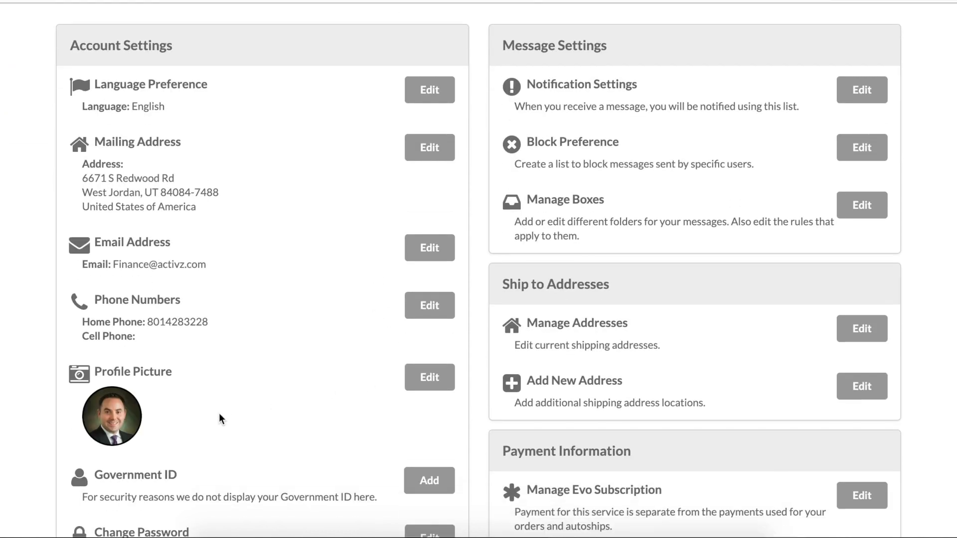
{"action": "left_click", "coordinate": [429, 376]}
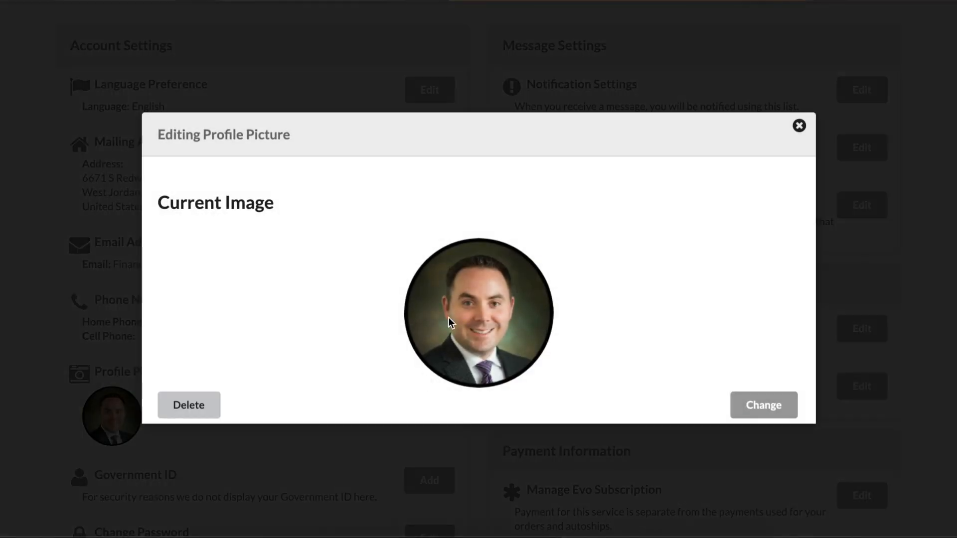
{"action": "mouse_move", "coordinate": [798, 129]}
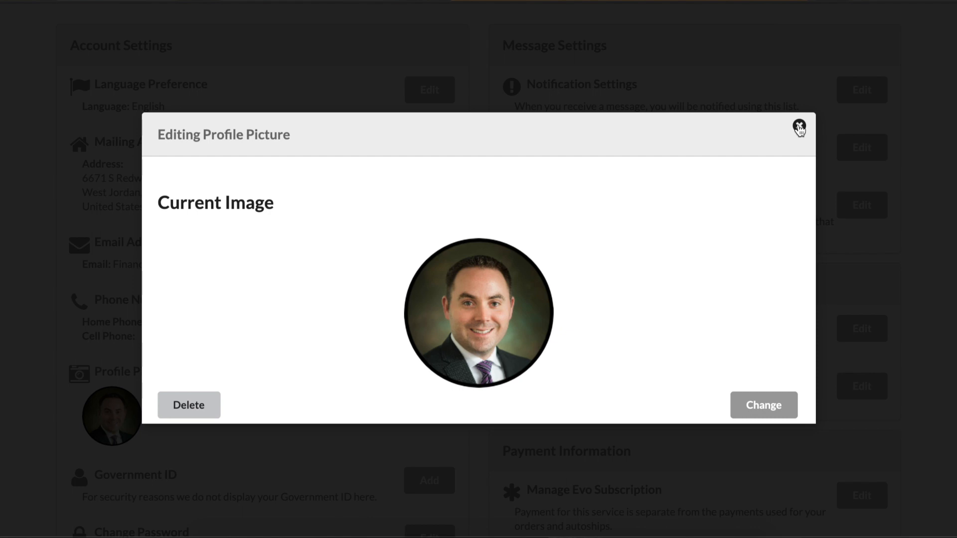
{"action": "left_click", "coordinate": [798, 128]}
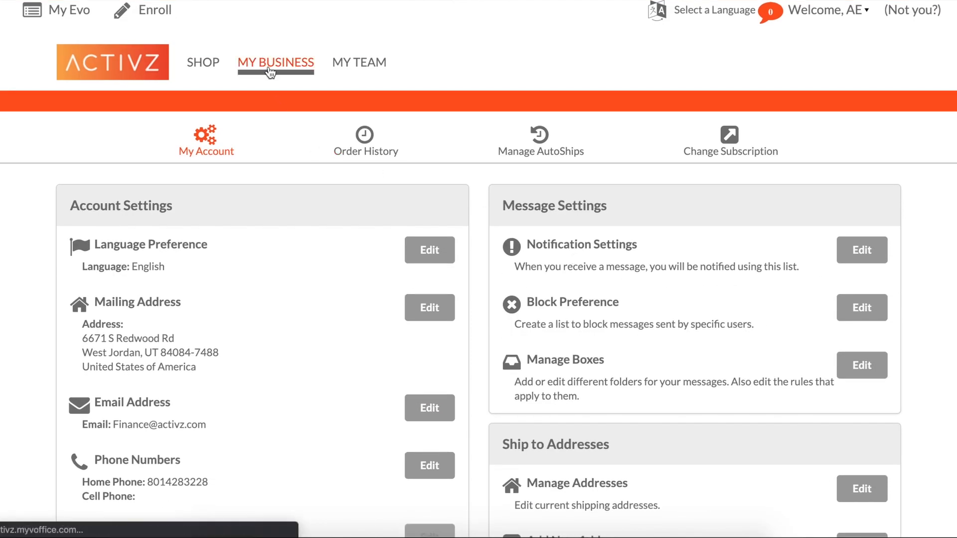
Go to My Business and switch to the My Website management page
{"action": "left_click", "coordinate": [275, 62]}
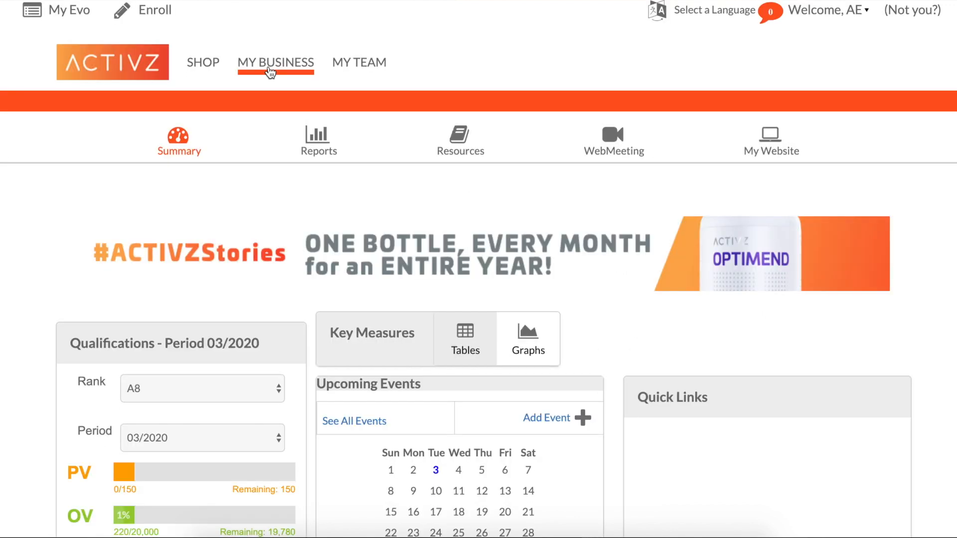
{"action": "scroll", "scroll_direction": "down", "scroll_amount": 3}
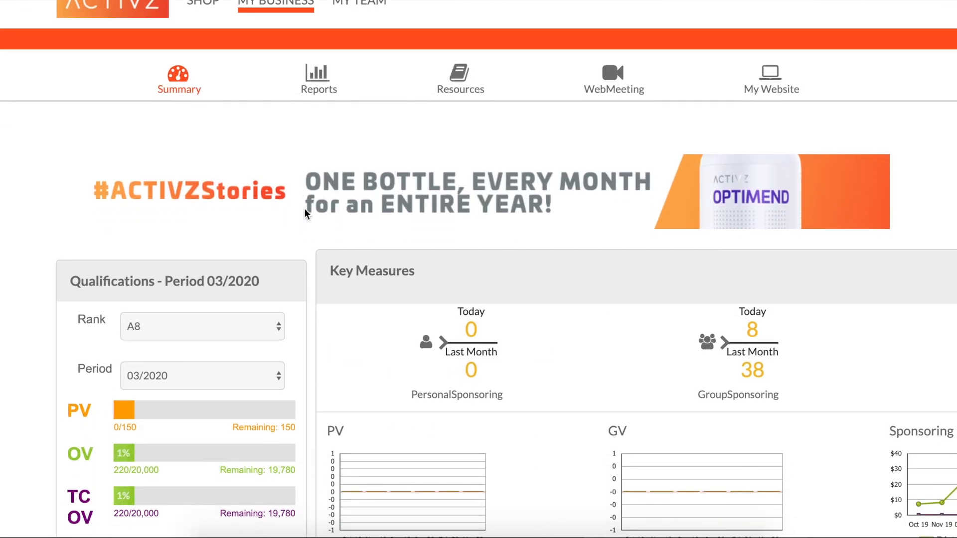
{"action": "mouse_move", "coordinate": [770, 78]}
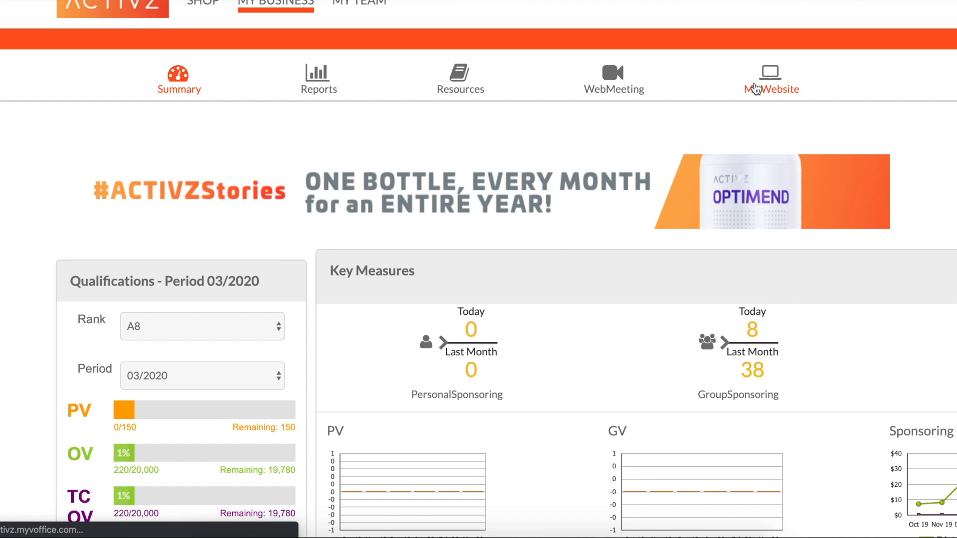
{"action": "left_click", "coordinate": [771, 80]}
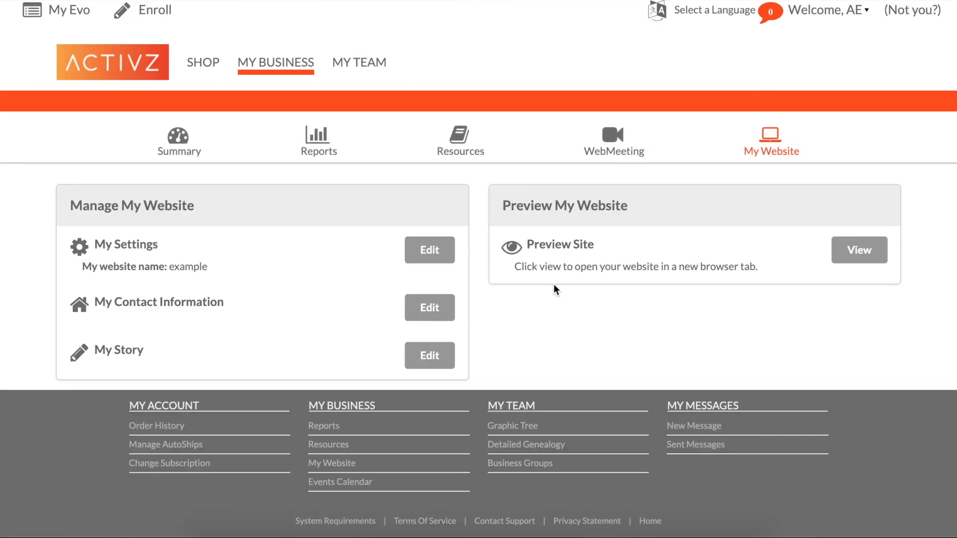
{"action": "mouse_move", "coordinate": [428, 250]}
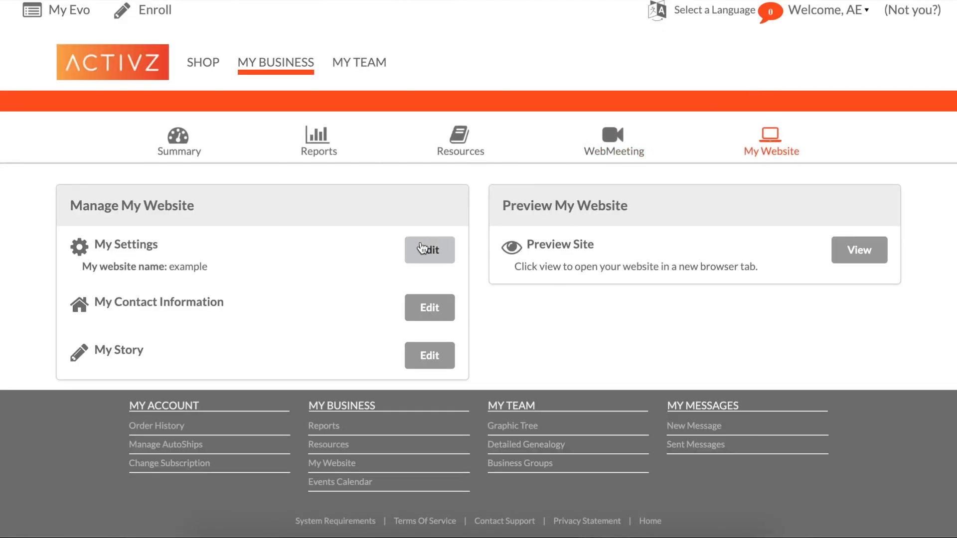
Review the website name and contact information editors, then reach the My Story editor
{"action": "left_click", "coordinate": [428, 249]}
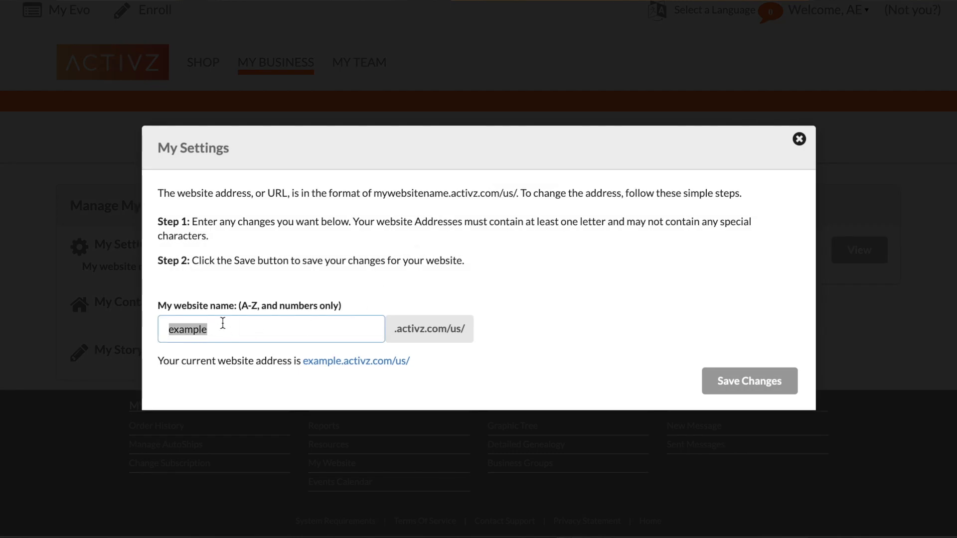
{"action": "mouse_move", "coordinate": [763, 189]}
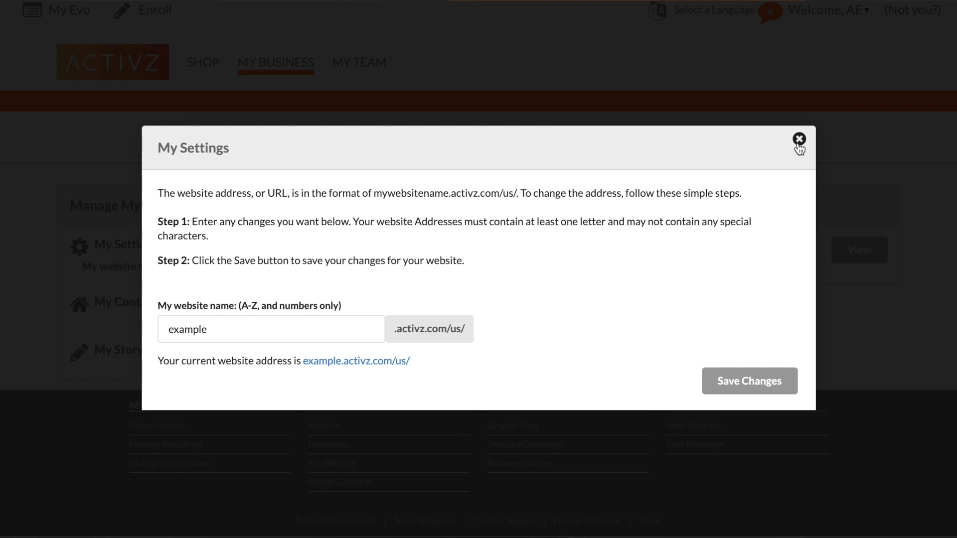
{"action": "left_click", "coordinate": [798, 140]}
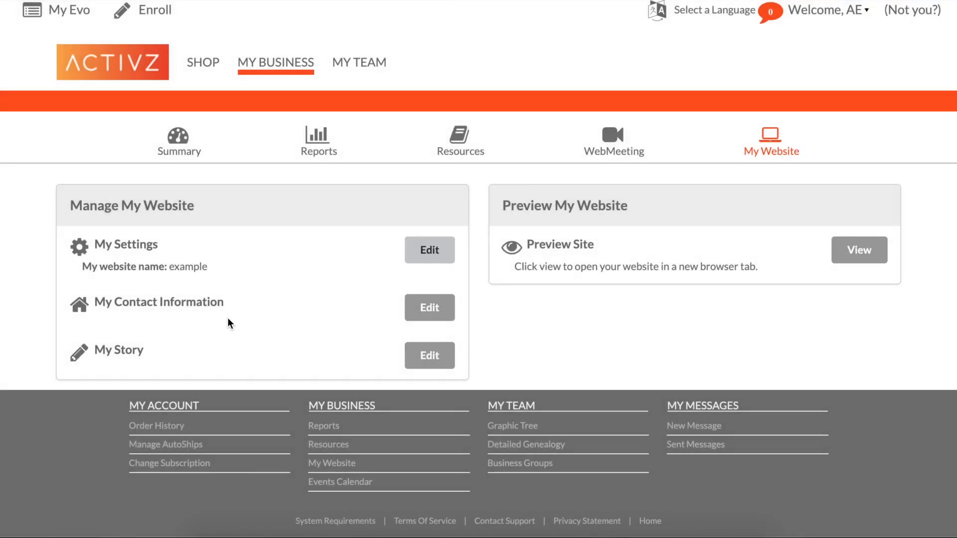
{"action": "mouse_move", "coordinate": [429, 308]}
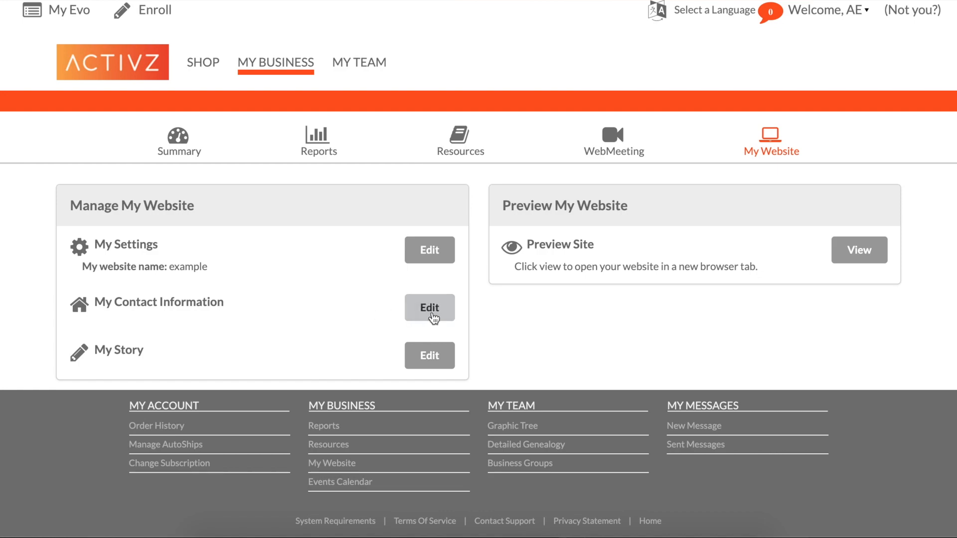
{"action": "left_click", "coordinate": [429, 308]}
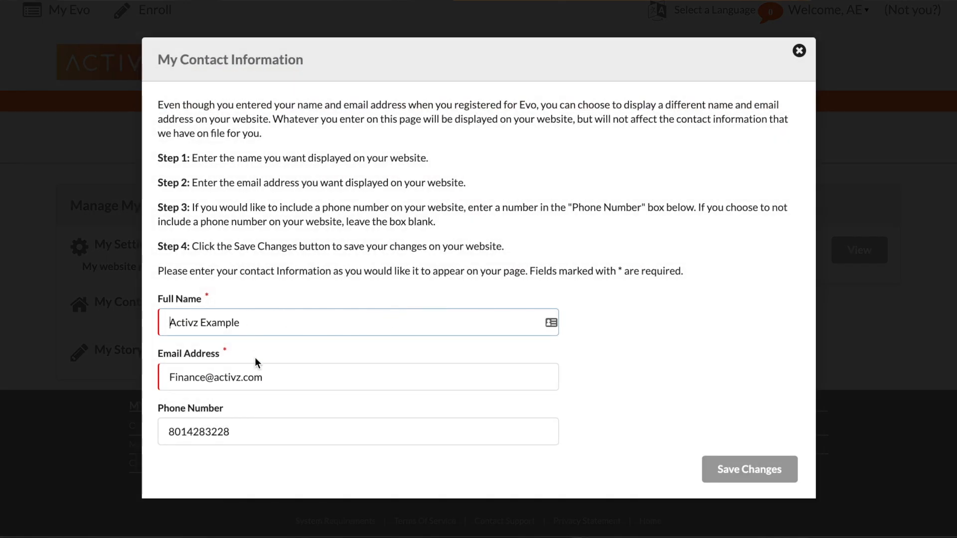
{"action": "mouse_move", "coordinate": [721, 124]}
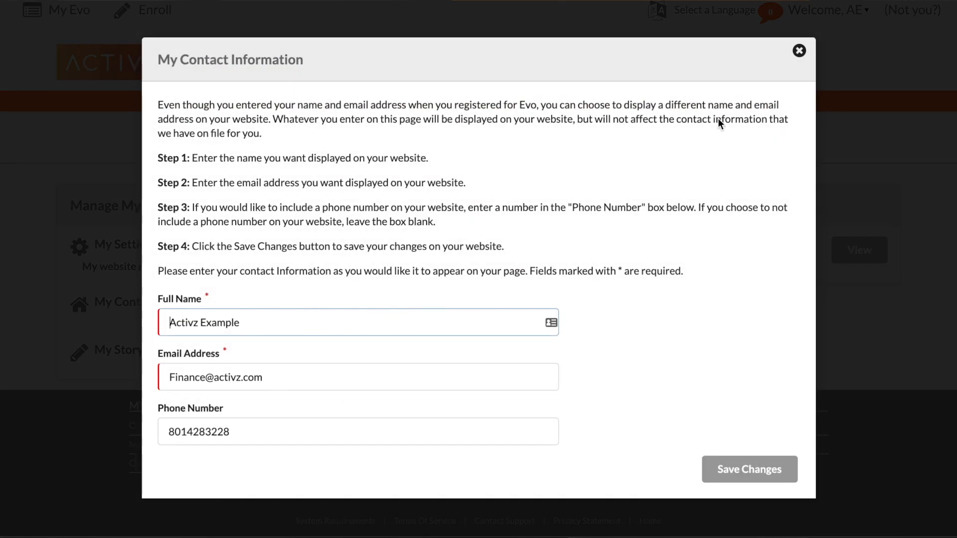
{"action": "left_click", "coordinate": [120, 350]}
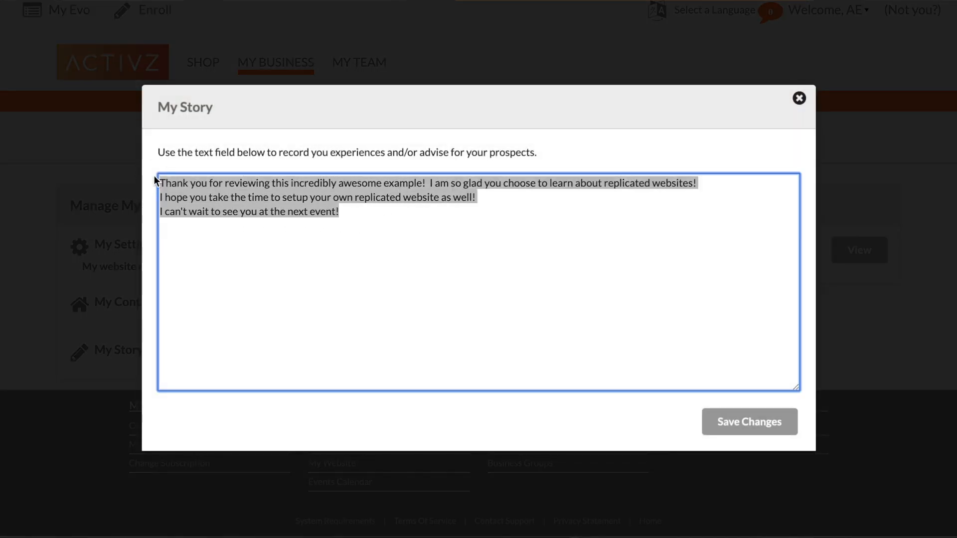
Review the My Story message text and close the editor without saving
{"action": "left_click", "coordinate": [352, 248]}
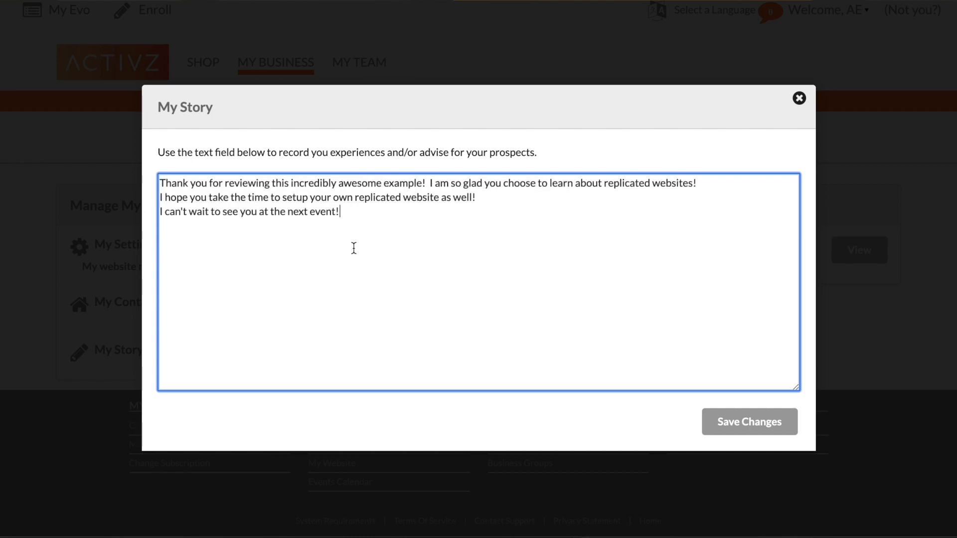
{"action": "mouse_move", "coordinate": [805, 136]}
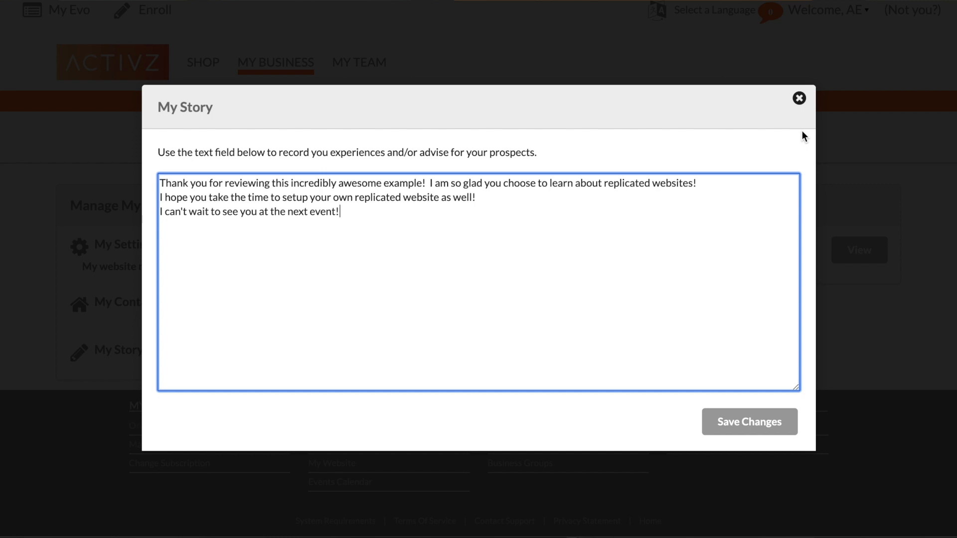
{"action": "mouse_move", "coordinate": [803, 105]}
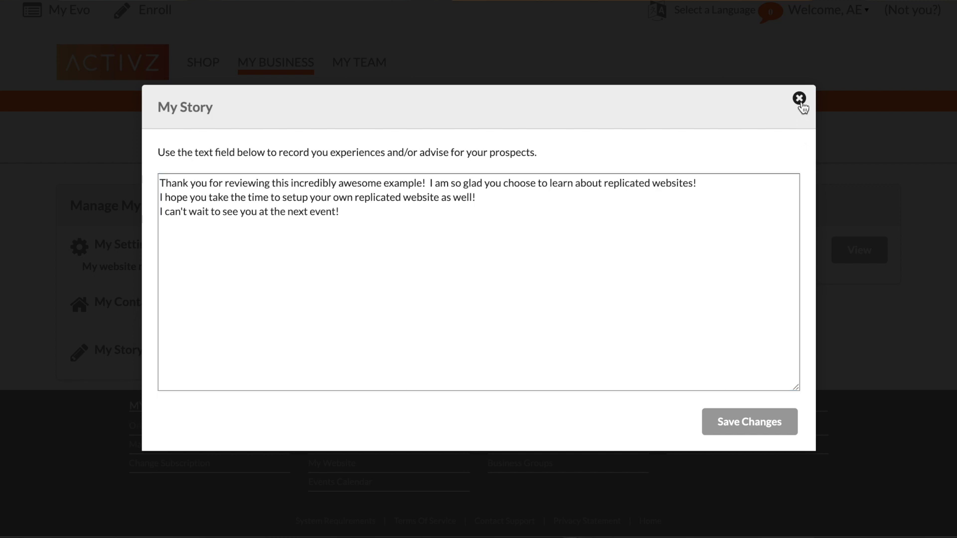
{"action": "left_click", "coordinate": [800, 99]}
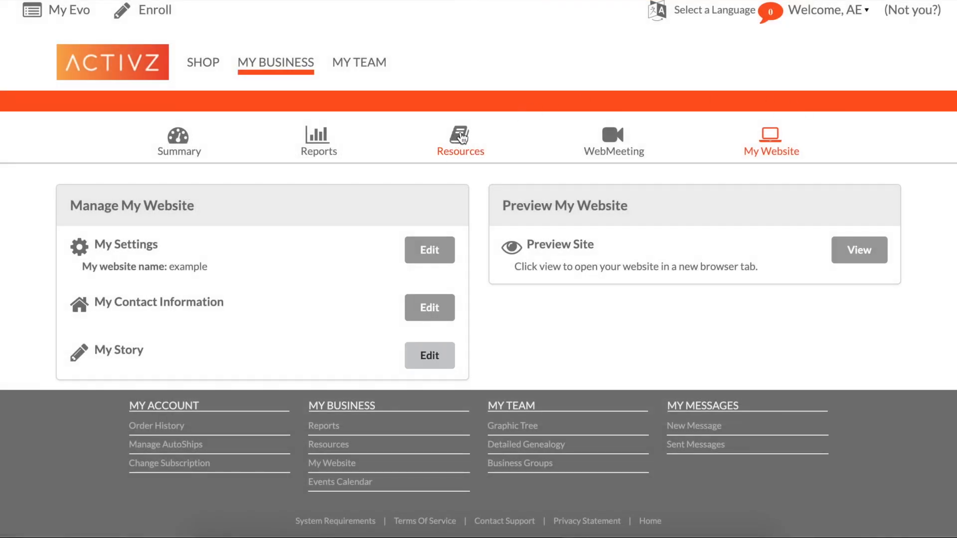
{"action": "left_click", "coordinate": [461, 140]}
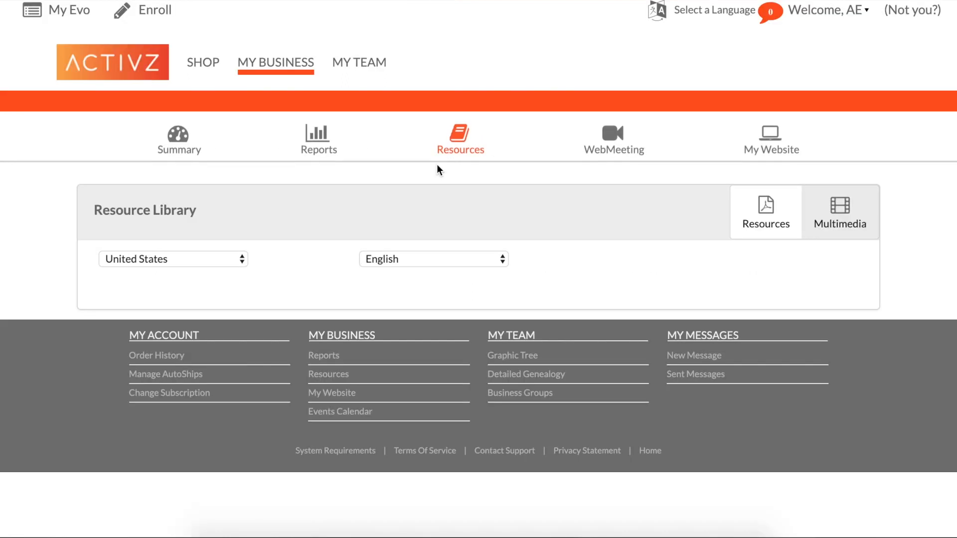
{"action": "mouse_move", "coordinate": [534, 268]}
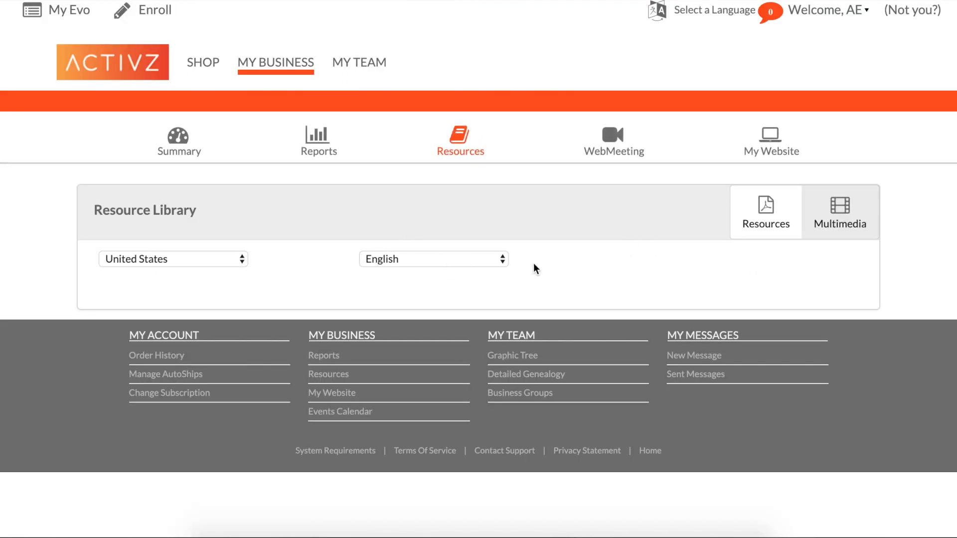
{"action": "mouse_move", "coordinate": [410, 158]}
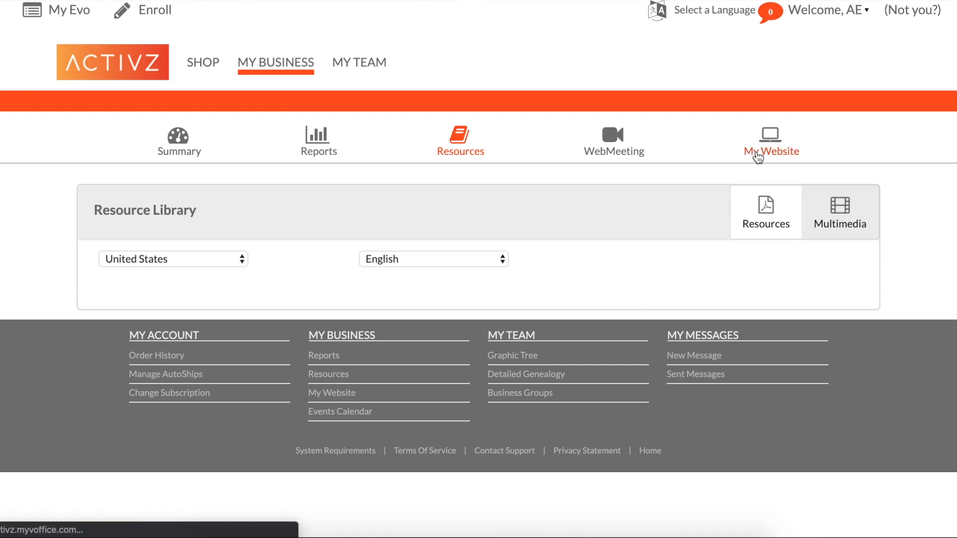
{"action": "left_click", "coordinate": [770, 140]}
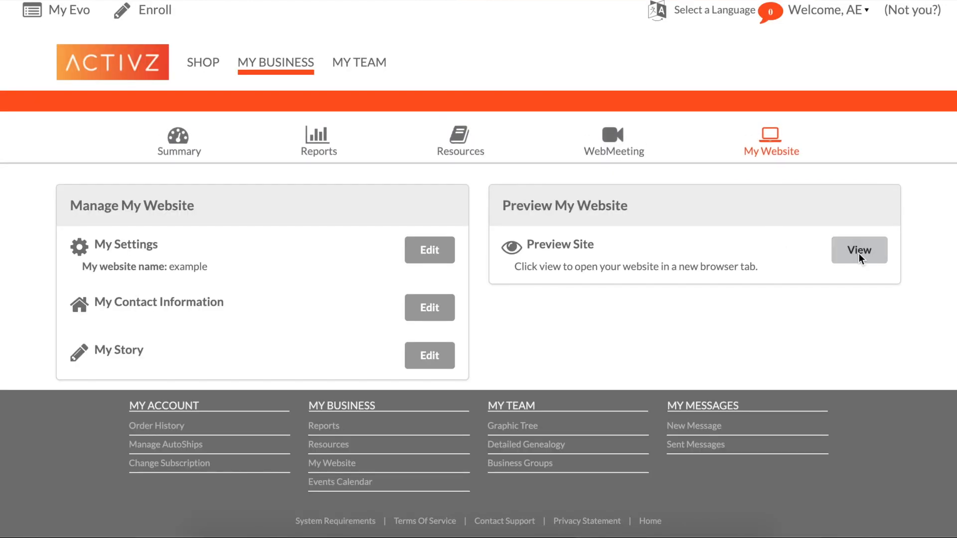
View the live site preview and scroll through the profile, contact details and My Story sections
{"action": "left_click", "coordinate": [859, 249]}
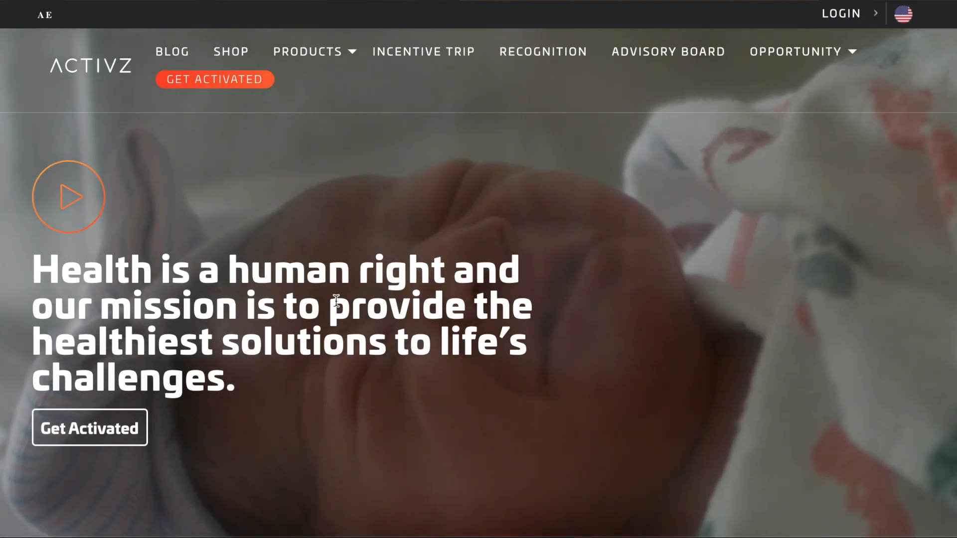
{"action": "scroll", "scroll_direction": "down", "scroll_amount": 3}
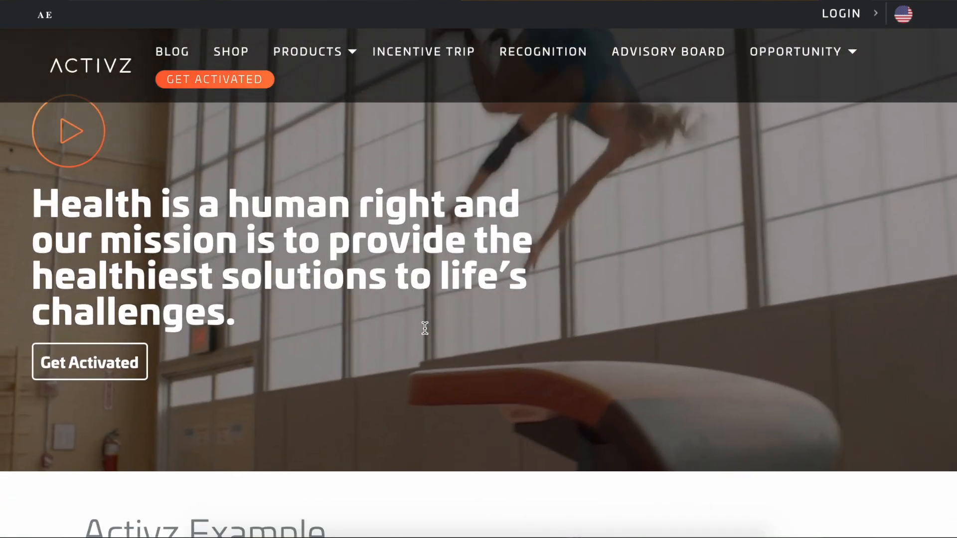
{"action": "scroll", "scroll_direction": "down", "scroll_amount": 3}
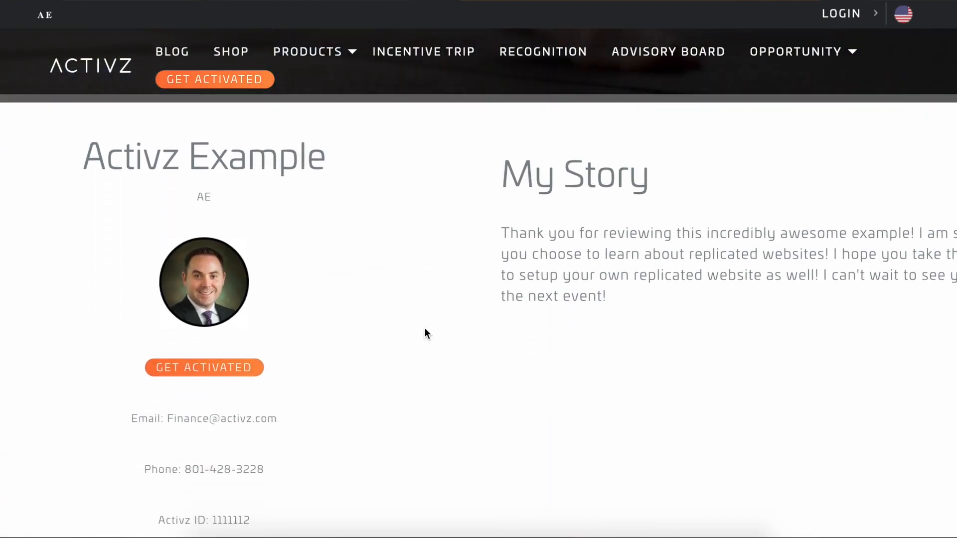
{"action": "scroll", "scroll_direction": "down", "scroll_amount": 3}
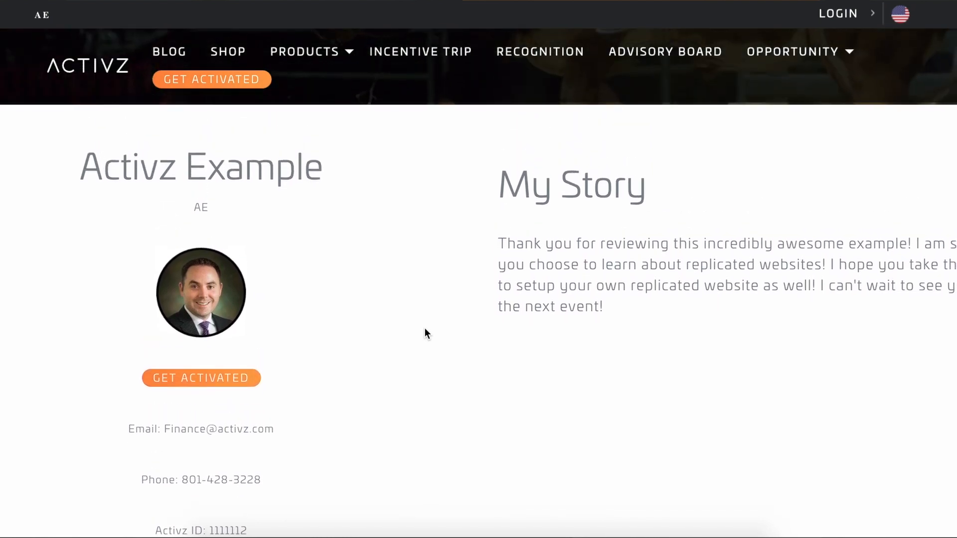
{"action": "scroll", "scroll_direction": "down", "scroll_amount": 3}
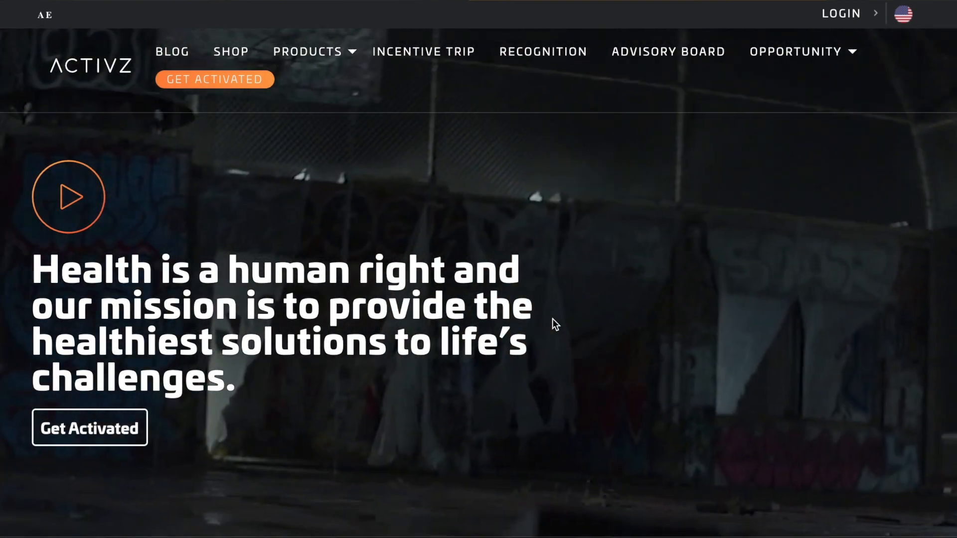
{"action": "scroll", "scroll_direction": "down", "scroll_amount": 3}
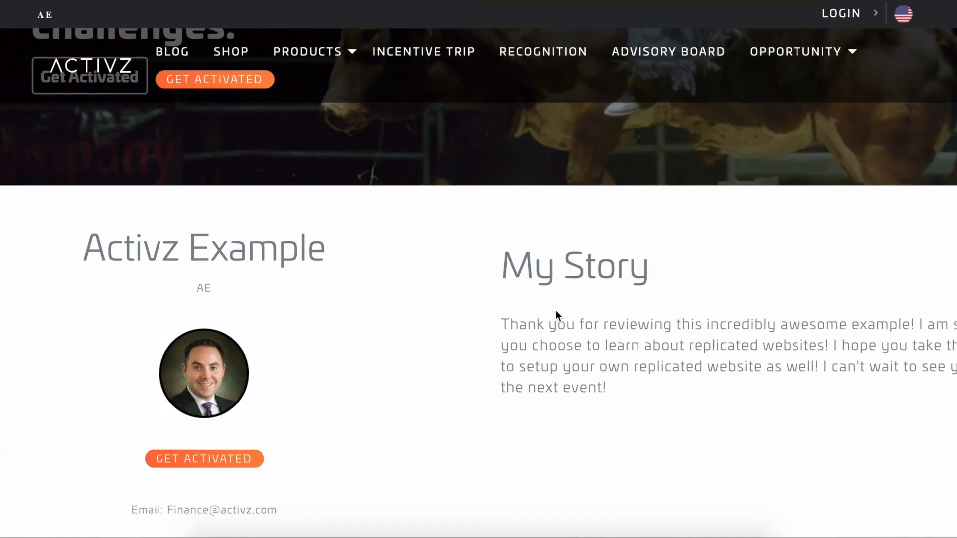